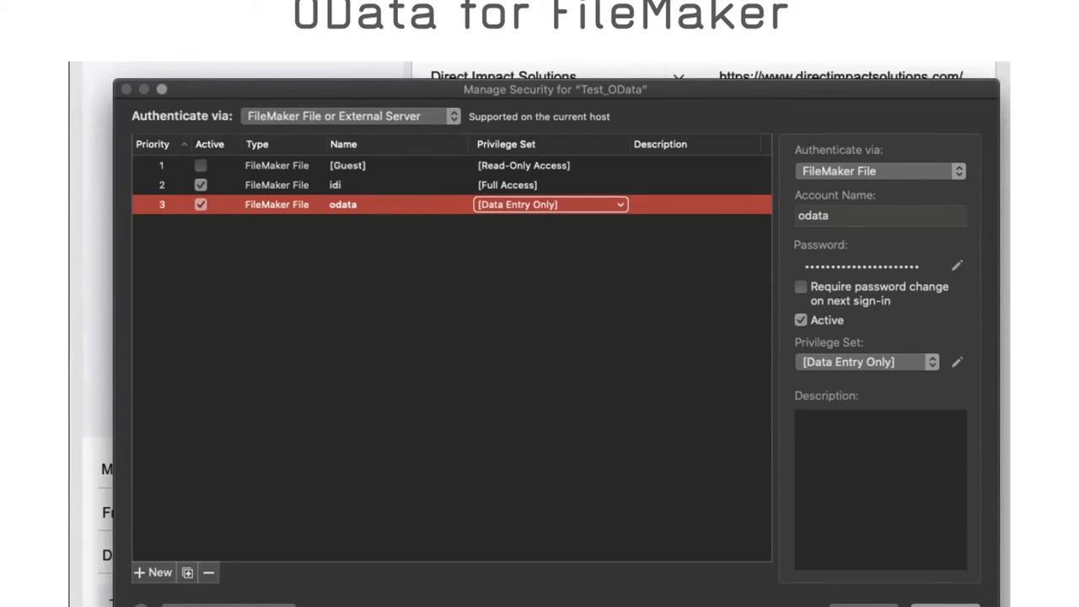
# Open Proposal_Example1.xlsx in Excel and switch to the Data tab.
pyautogui.click(956, 361)
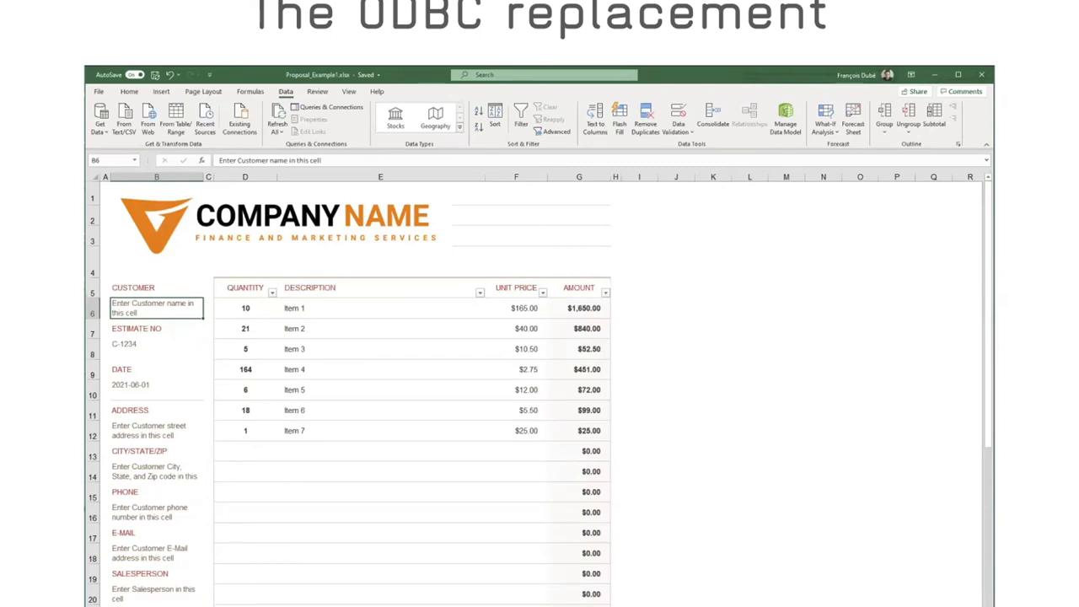
pyautogui.click(101, 118)
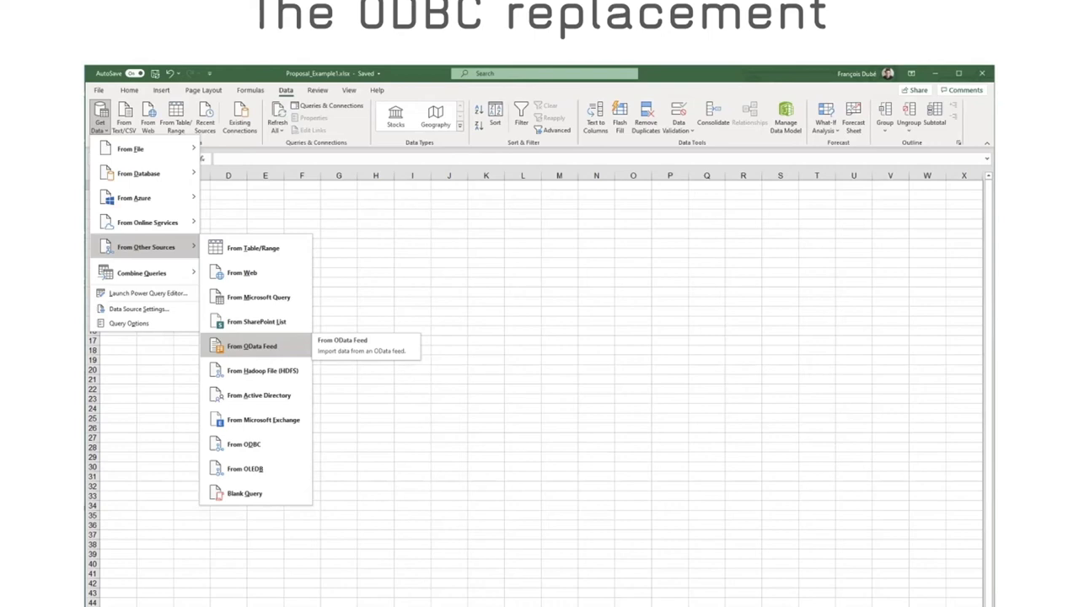
# Choose From OData Feed and enter the Test_OData FileMaker Cloud URL.
pyautogui.click(251, 345)
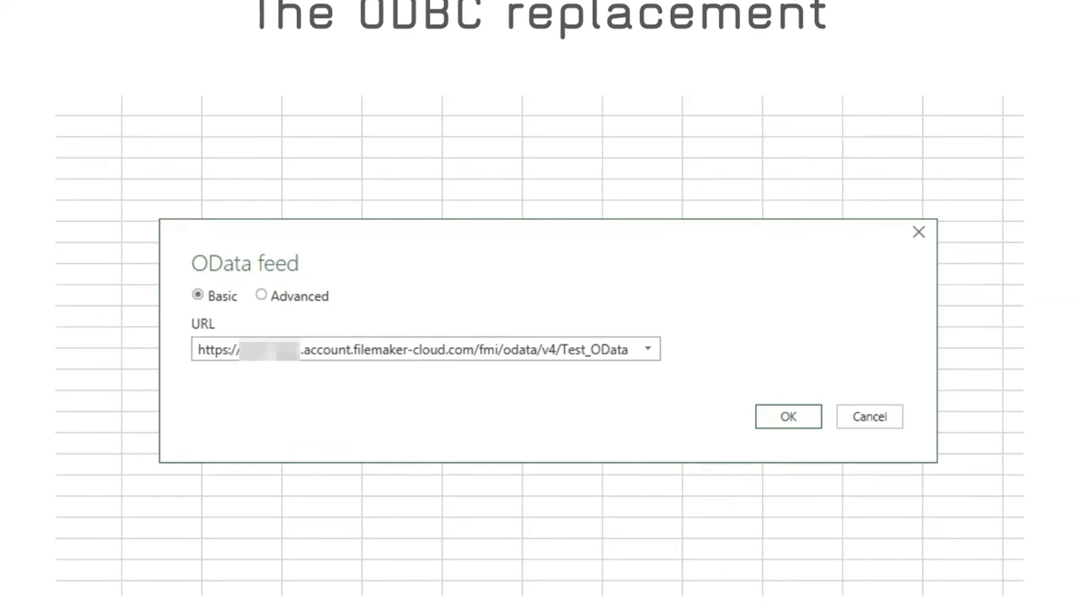
# Confirm the feed URL and connect with Basic credentials for user odata.
pyautogui.click(788, 416)
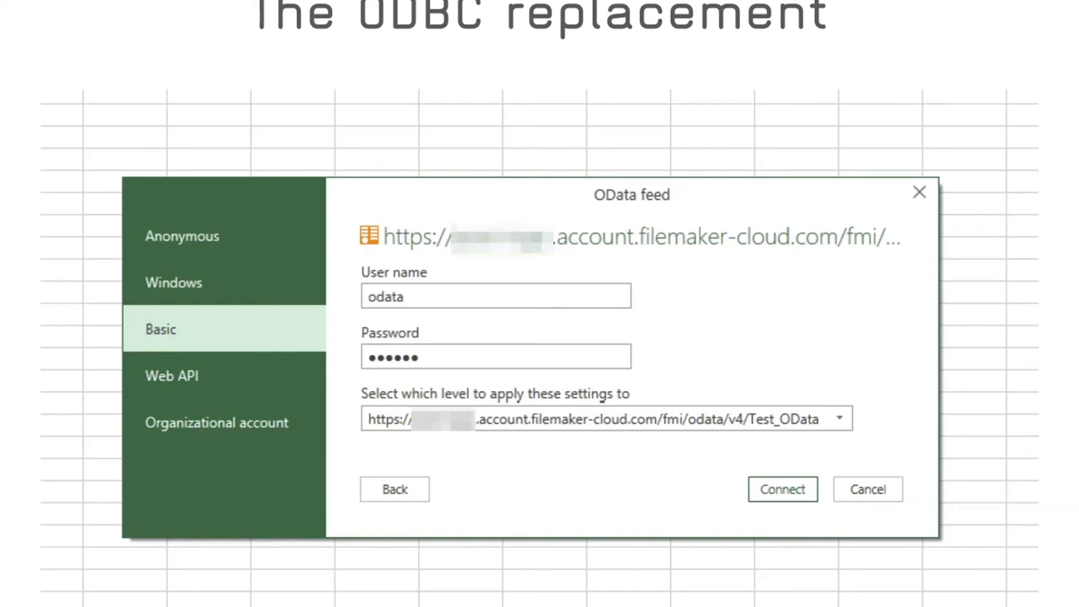
pyautogui.click(780, 489)
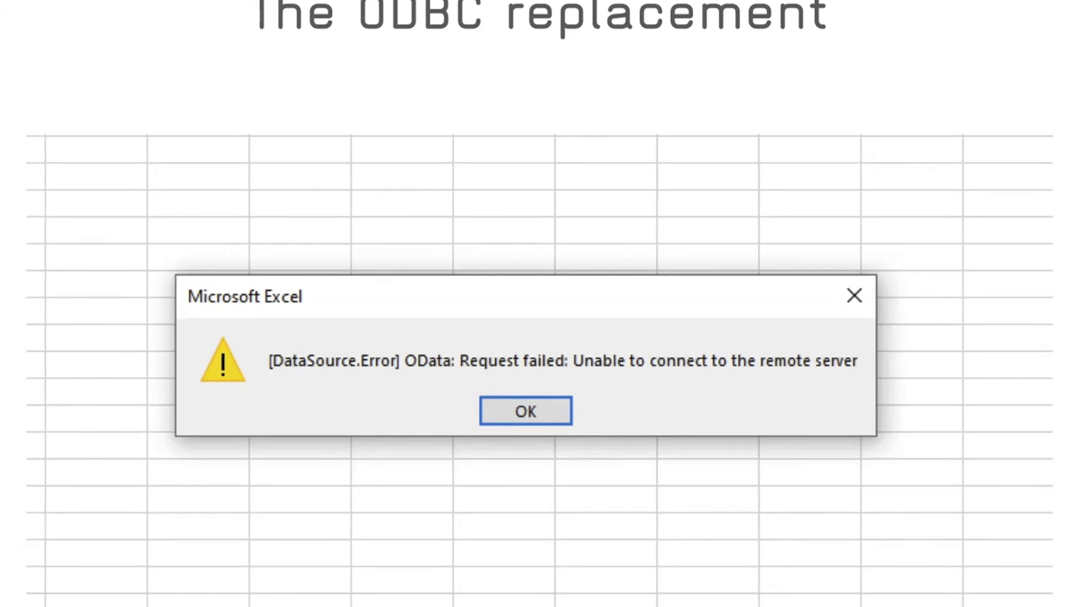
# Close the DataSource.Error 'unable to connect to the remote server' message.
pyautogui.click(525, 410)
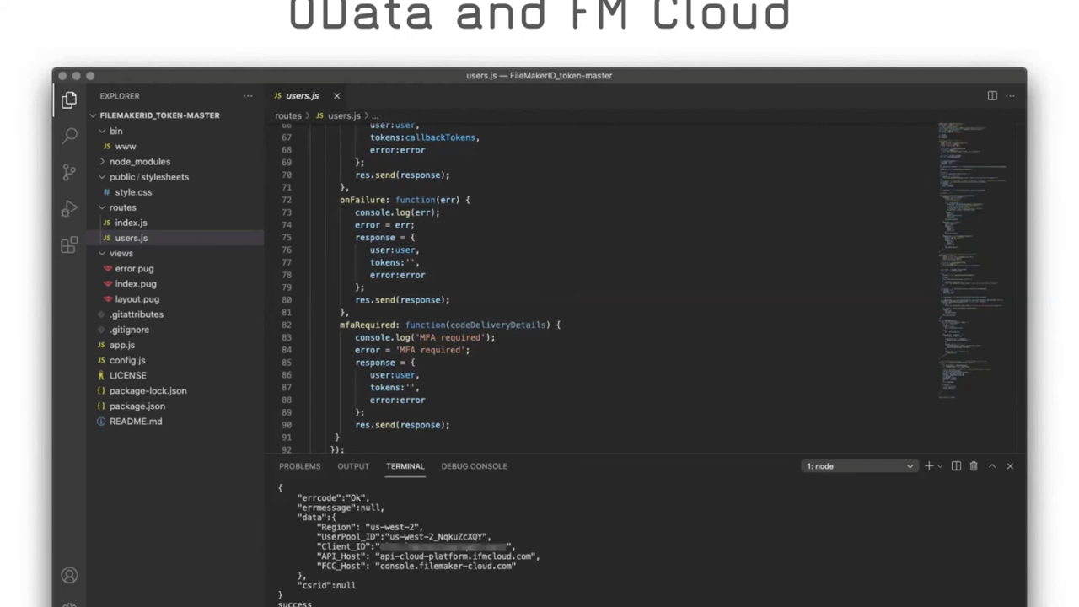
# Run users.js in the FileMakerID_token project's terminal to get region, user pool and token.
pyautogui.click(886, 66)
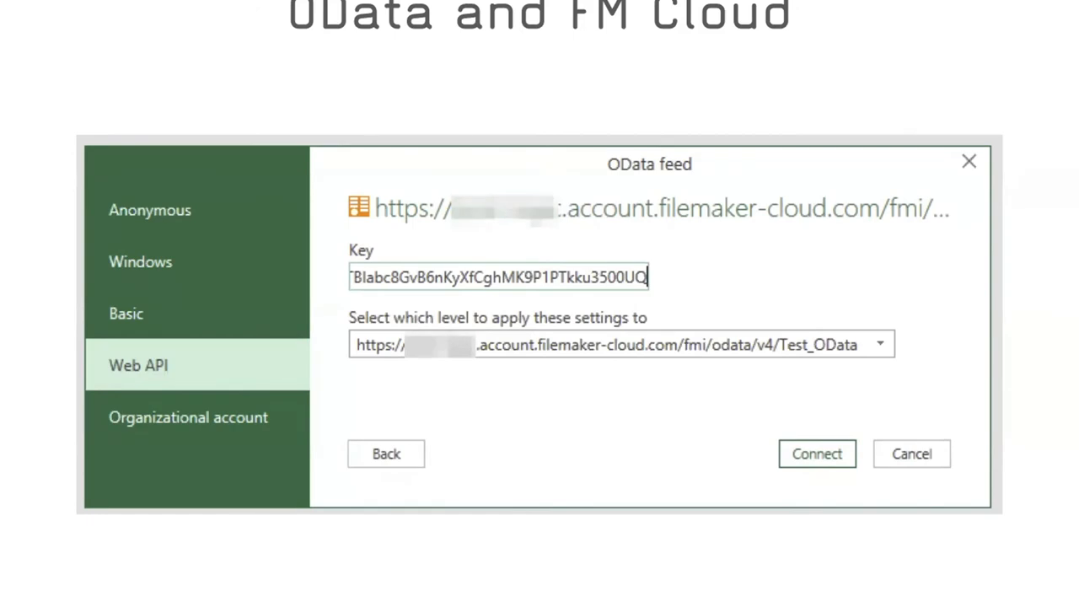
# Connect to Test_OData using Web API authentication with the pasted token key.
pyautogui.click(815, 454)
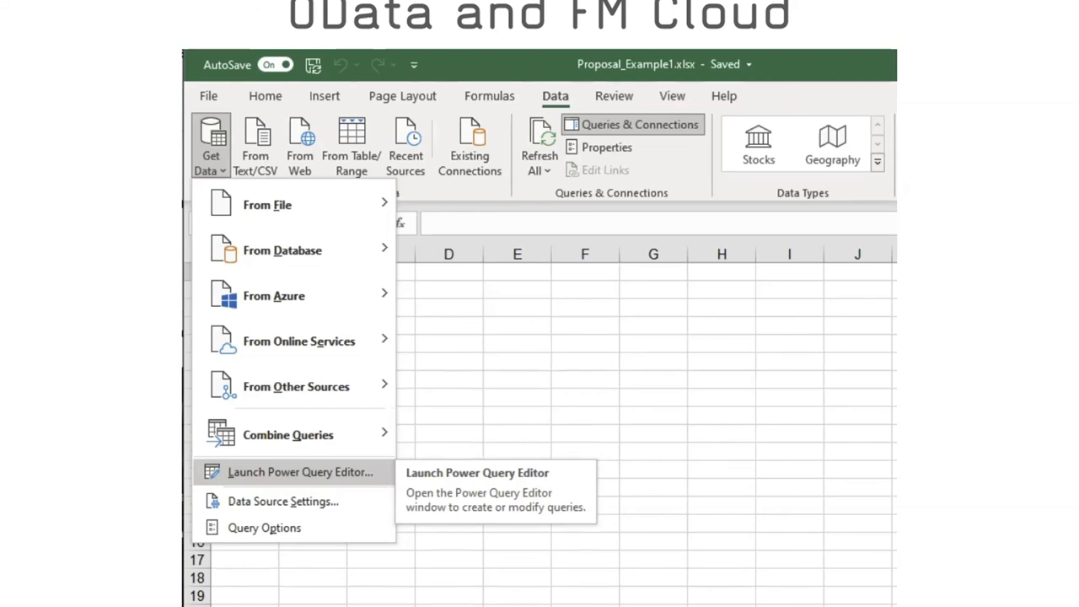
# Launch the Power Query Editor from the Get Data menu.
pyautogui.click(298, 471)
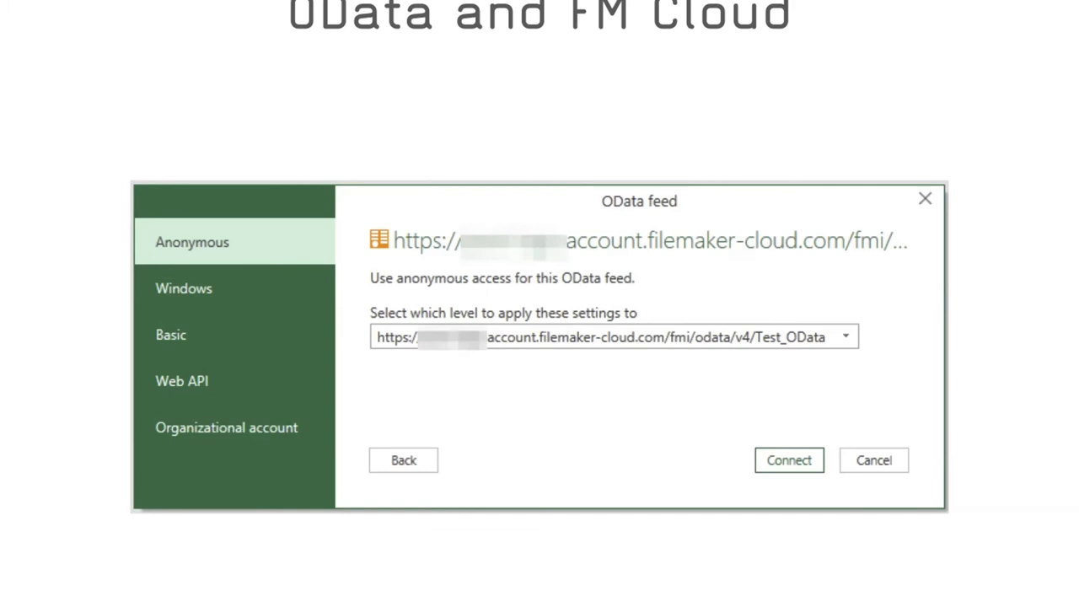
# Enter the FileMaker Cloud URL in From OData Feed to reach the authentication dialog.
pyautogui.click(787, 460)
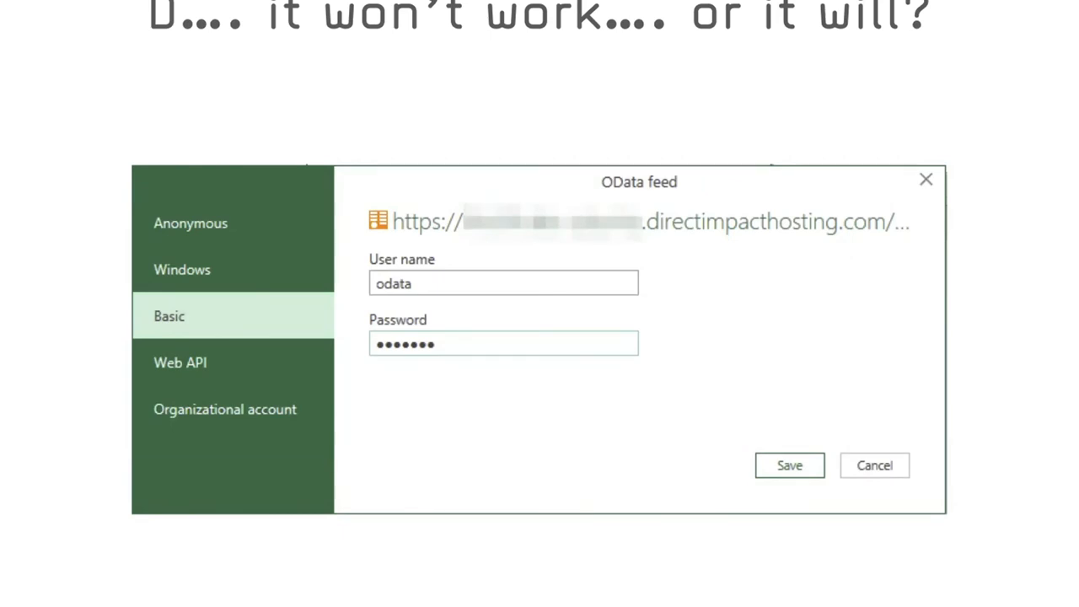
# Save Basic credentials for user odata on the directimpacthosting.com feed.
pyautogui.click(788, 466)
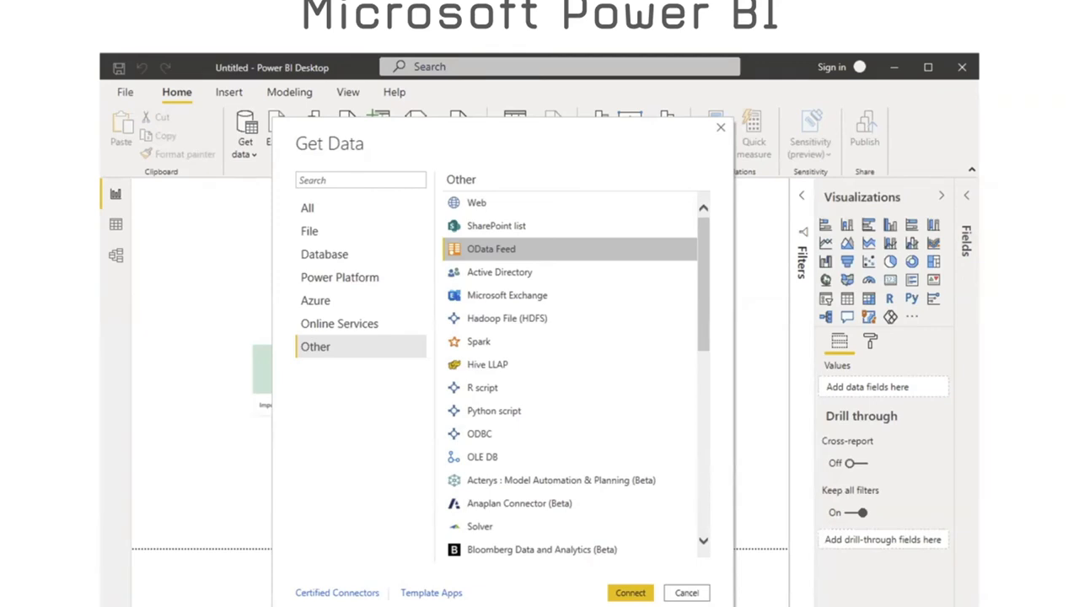
# In Power BI Get Data, choose Other > OData Feed and connect.
pyautogui.click(630, 593)
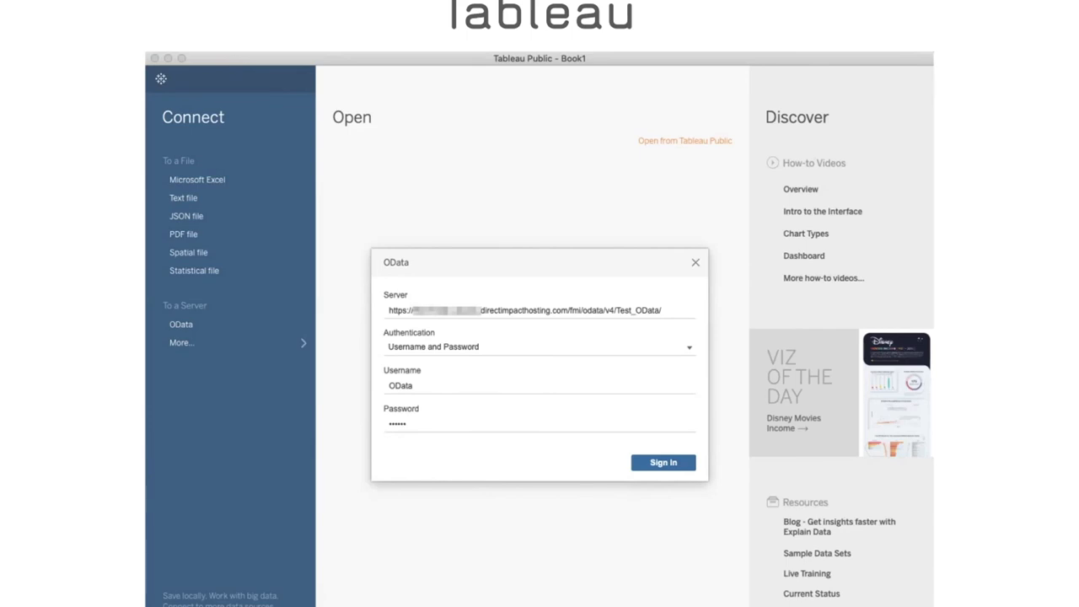
# Sign in to the FileMaker OData server from Tableau Public's OData connection dialog.
pyautogui.click(663, 462)
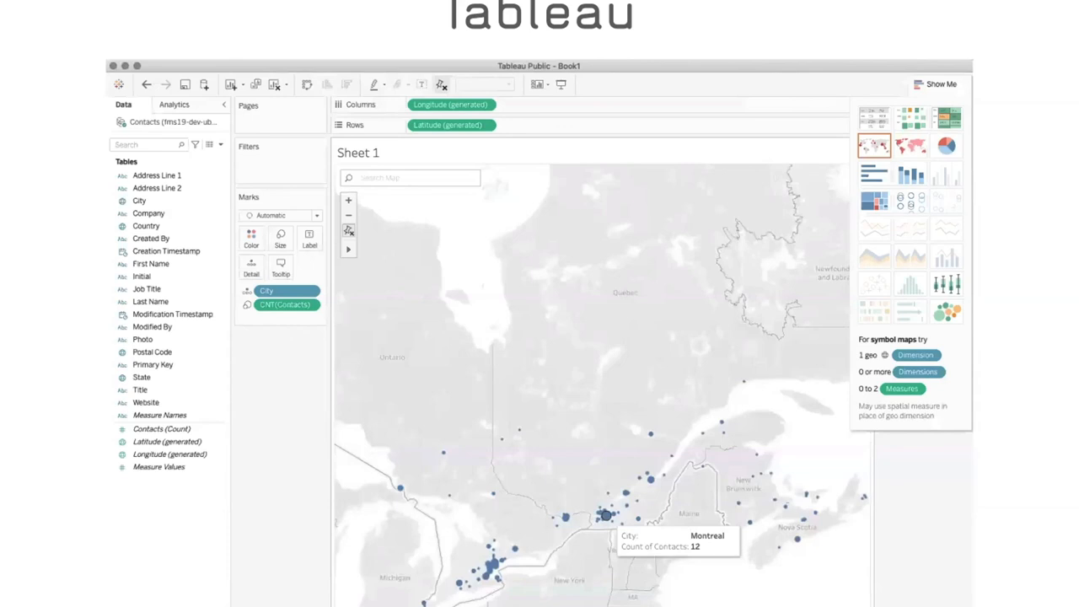